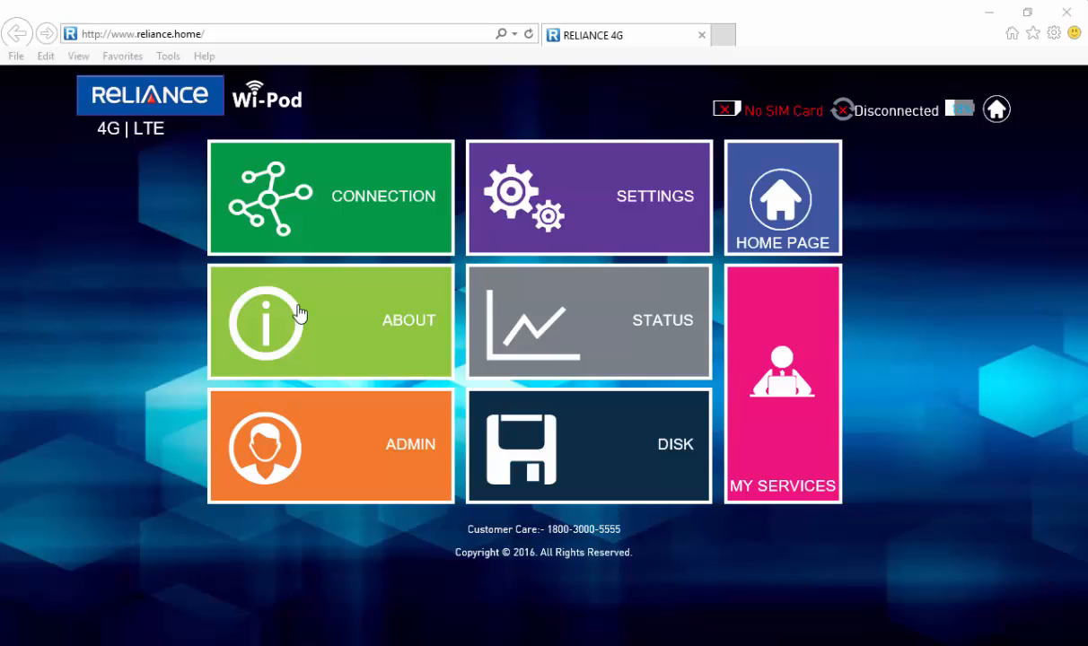
mouse_move(63, 135)
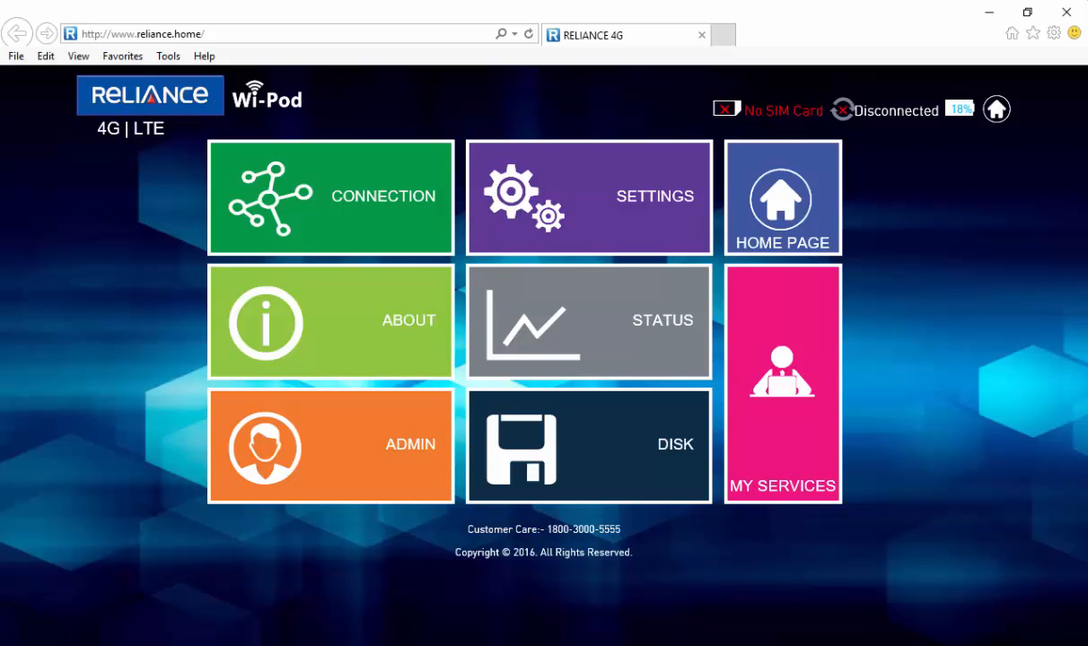
mouse_move(911, 182)
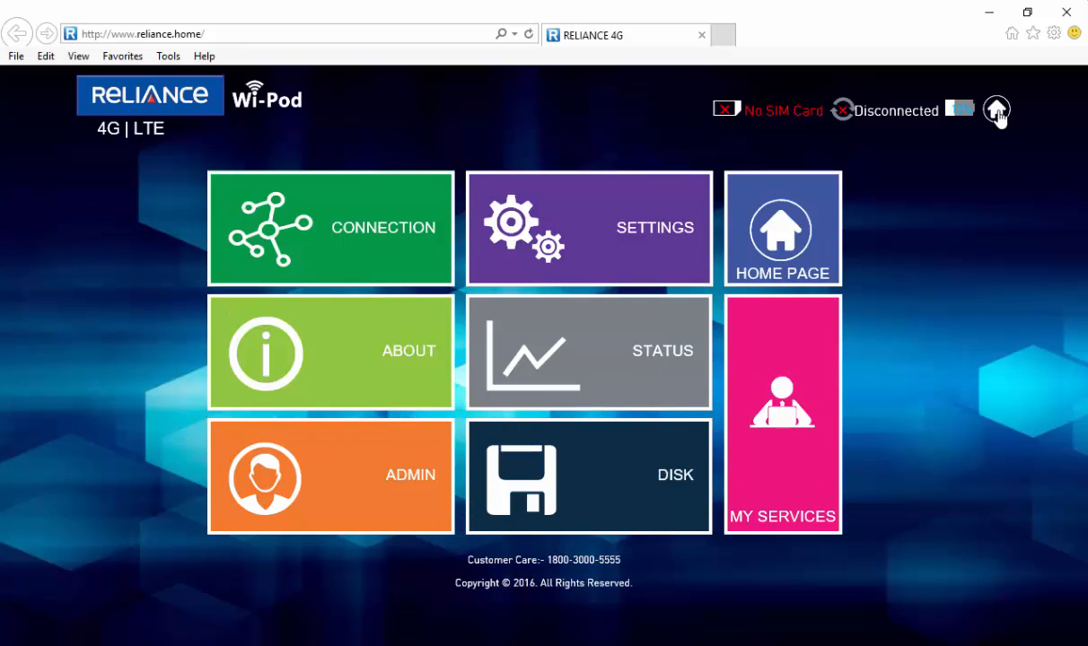
mouse_move(782, 274)
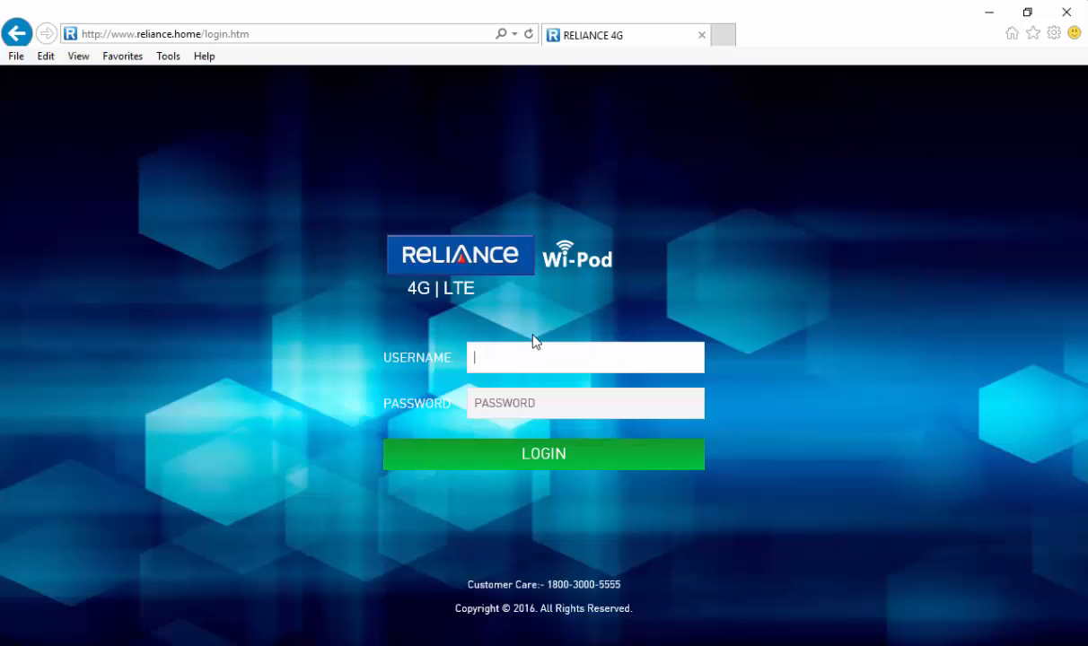
Step: Sign in to the Wi-Pod admin interface with username 'admin'
text(admin)
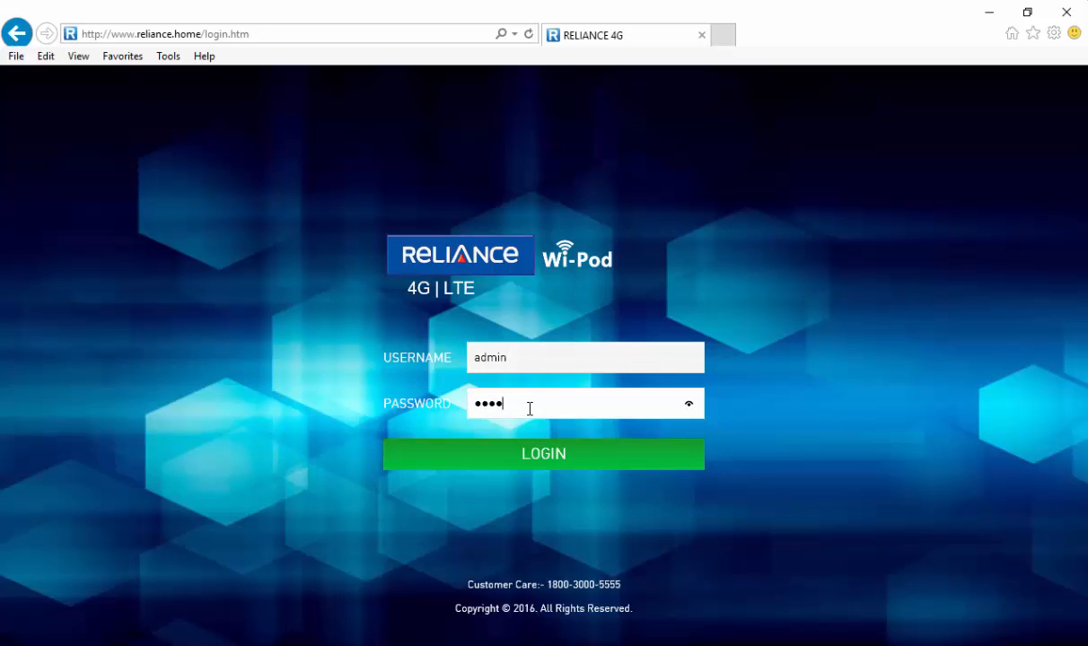
click(543, 453)
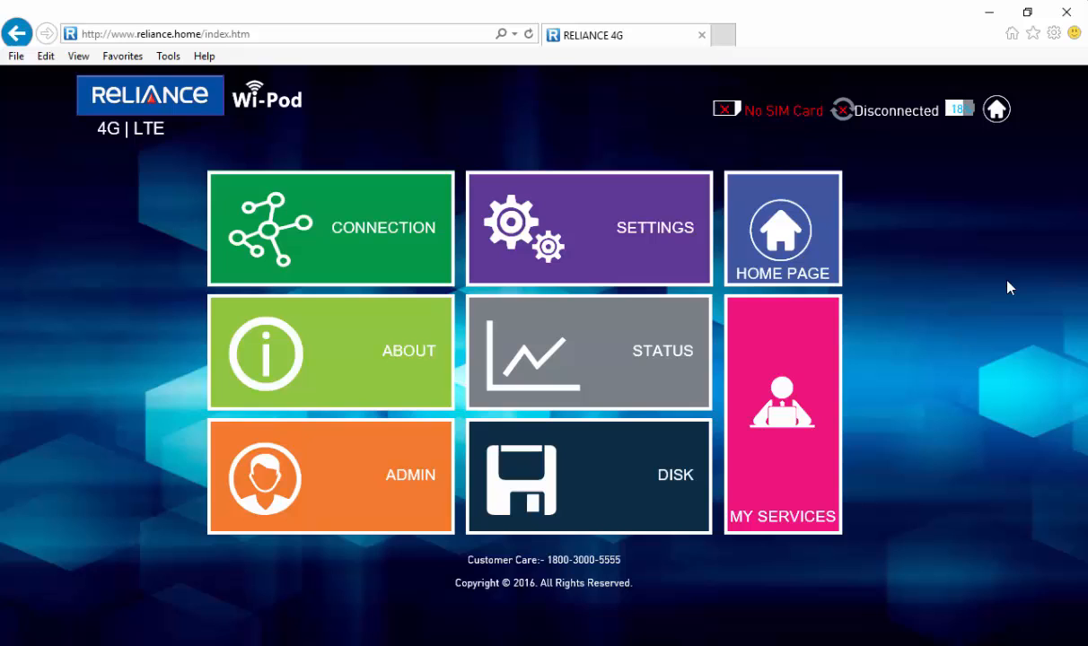
click(330, 227)
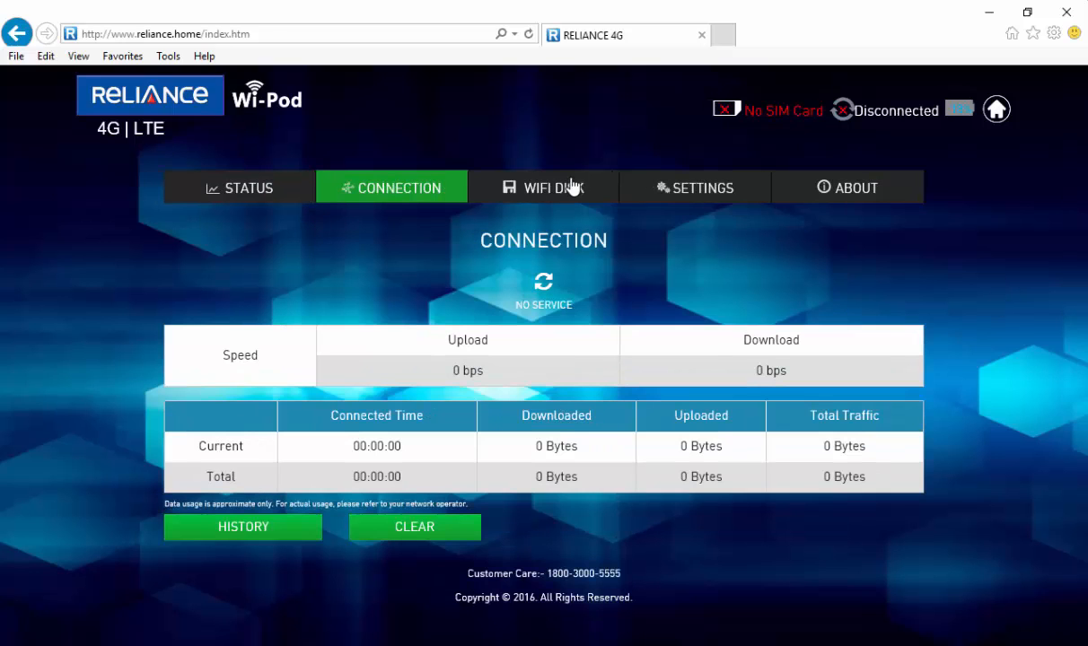
mouse_move(376, 396)
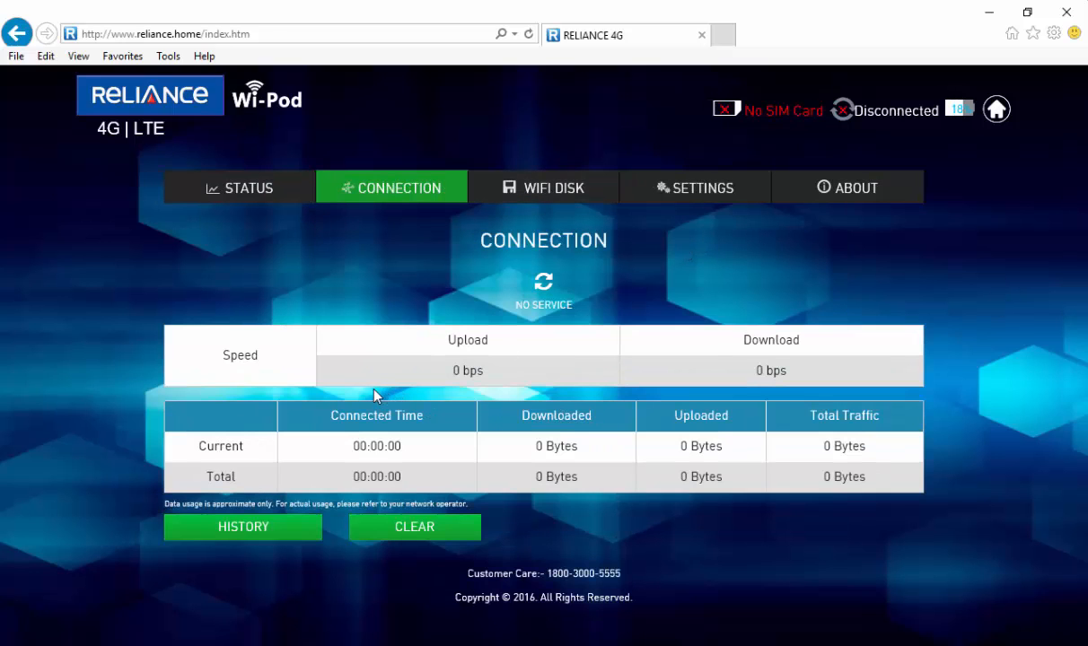
mouse_move(687, 462)
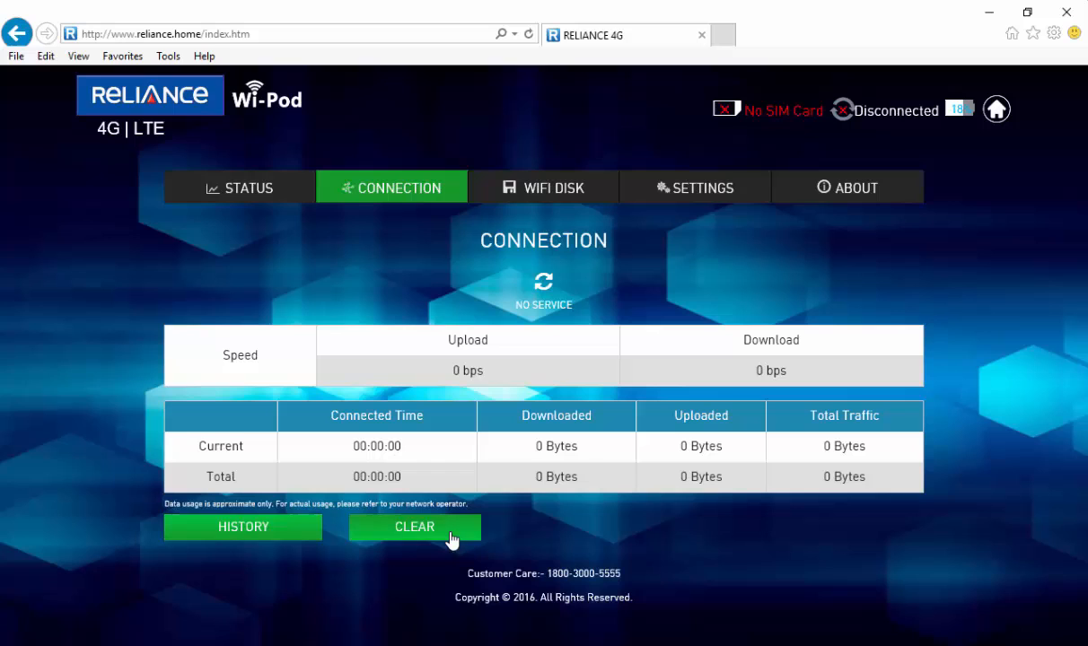
click(996, 109)
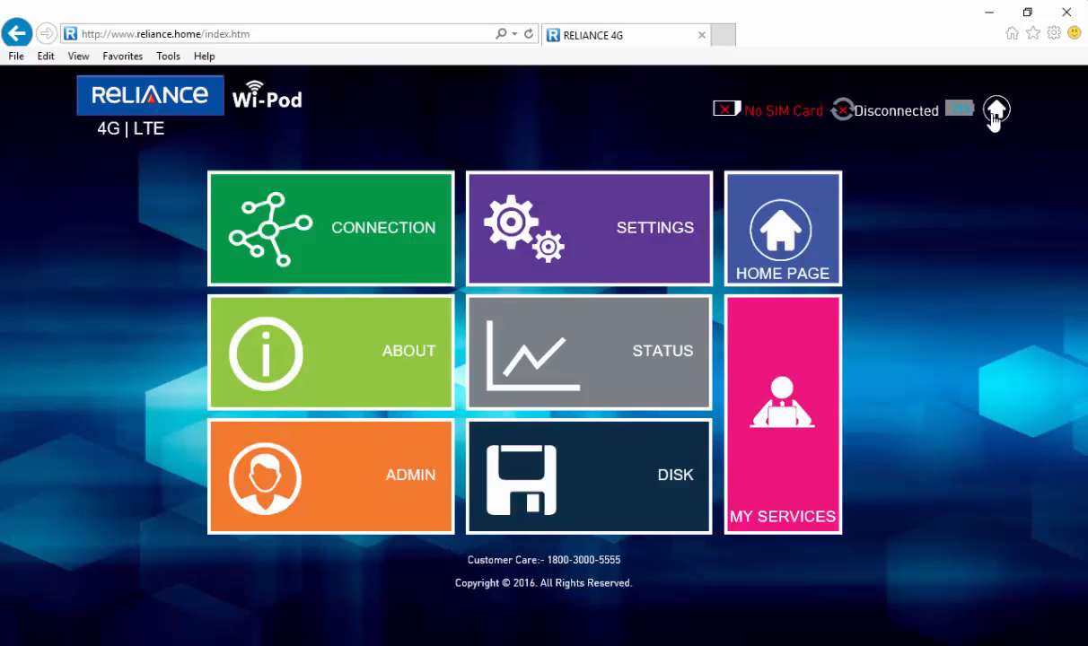
mouse_move(1000, 172)
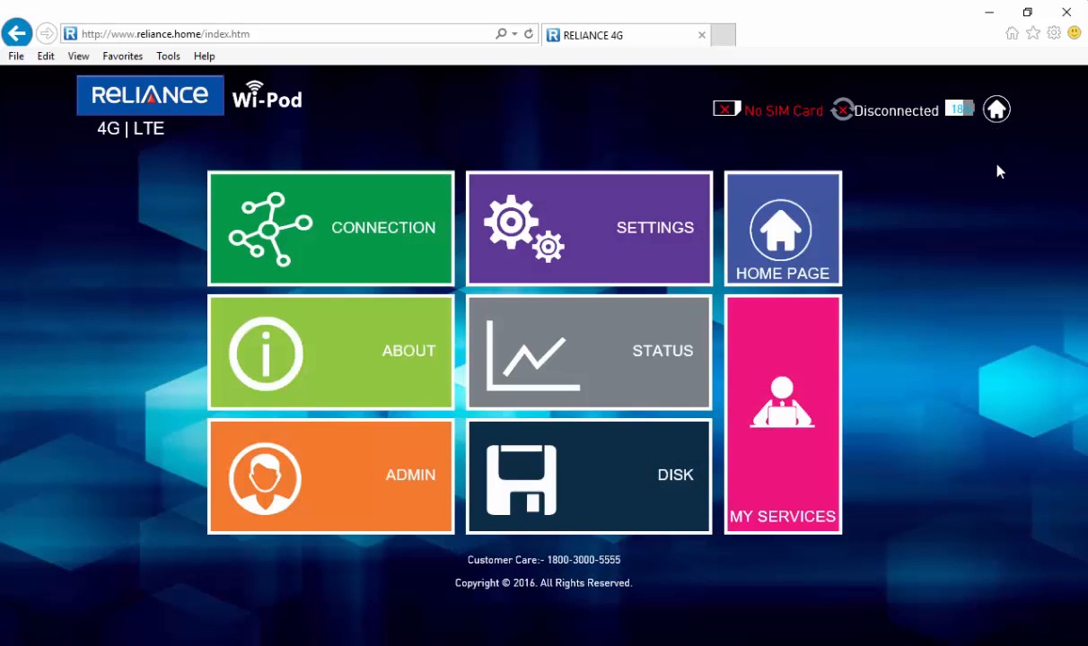
Step: Open Quick Setting and inspect the SSID and security mode choices
click(588, 228)
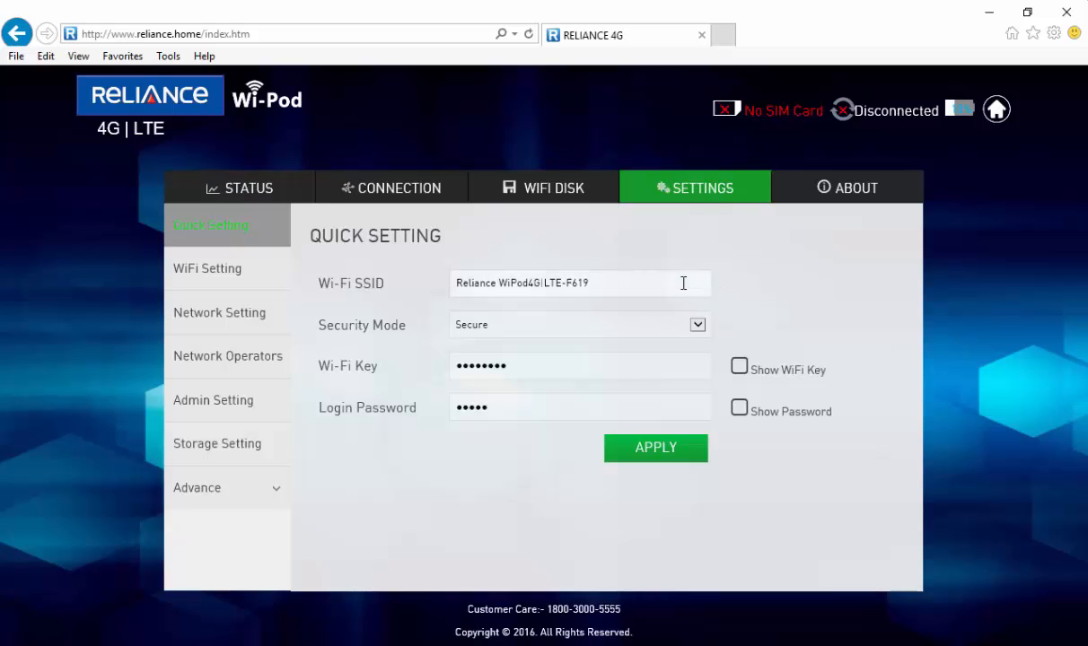
double_click(577, 282)
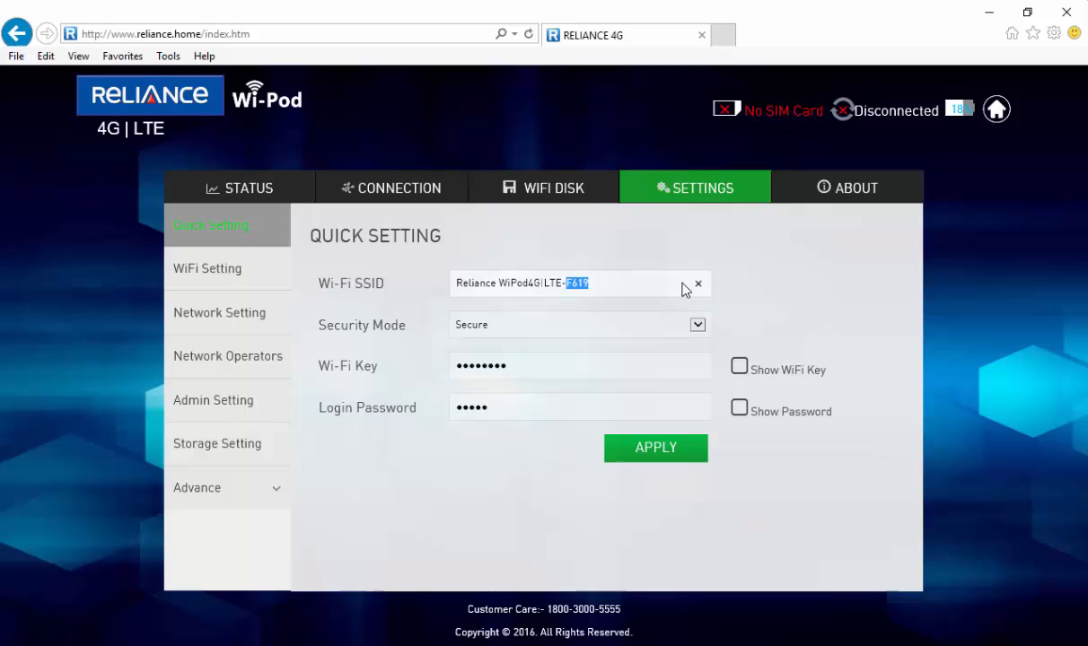
click(624, 284)
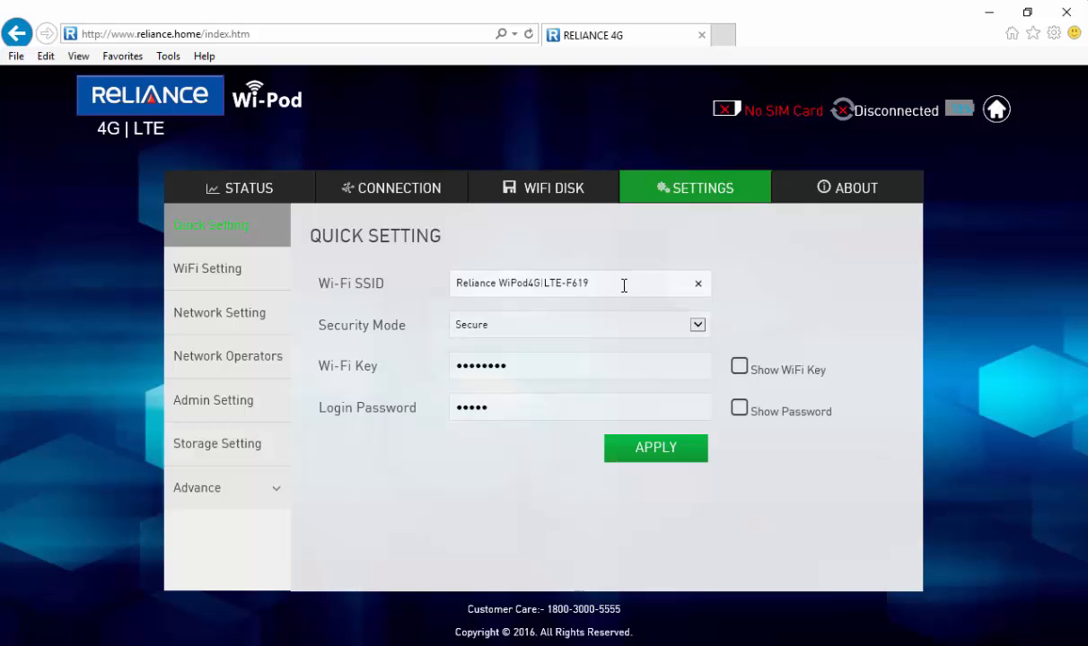
click(579, 325)
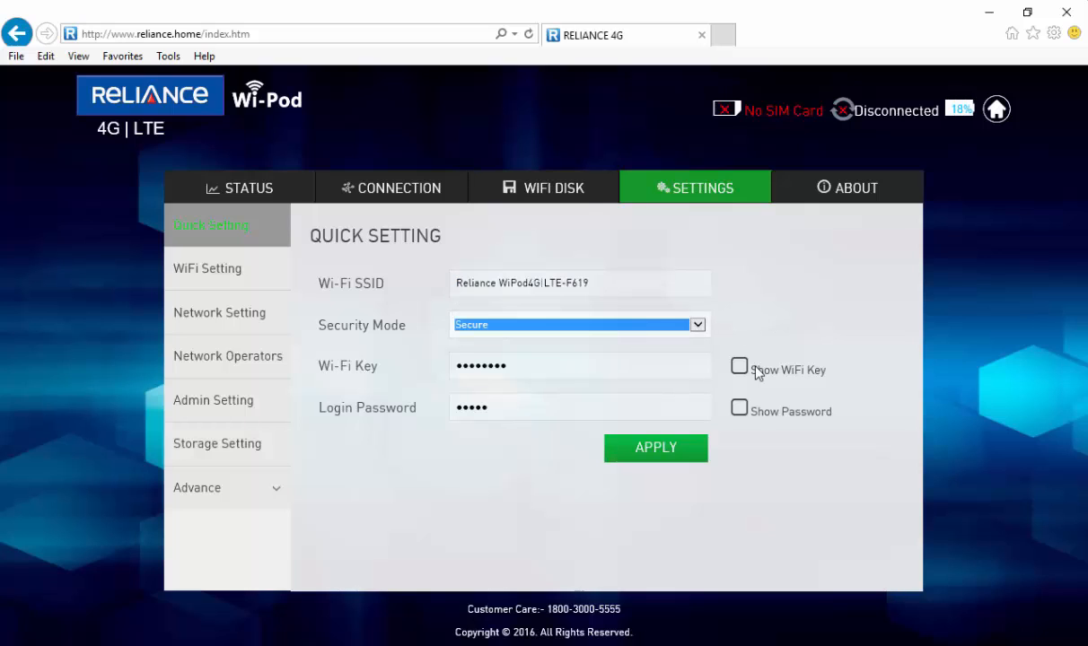
Step: Toggle Wi-Fi key visibility and keep the security mode set to Secure
click(740, 369)
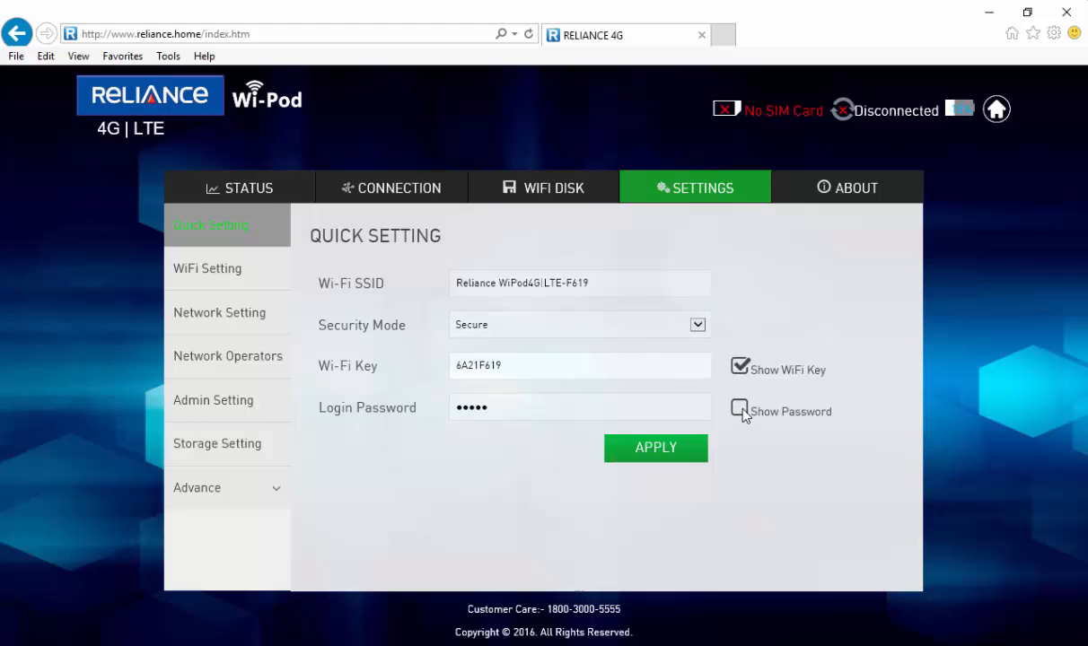
click(740, 370)
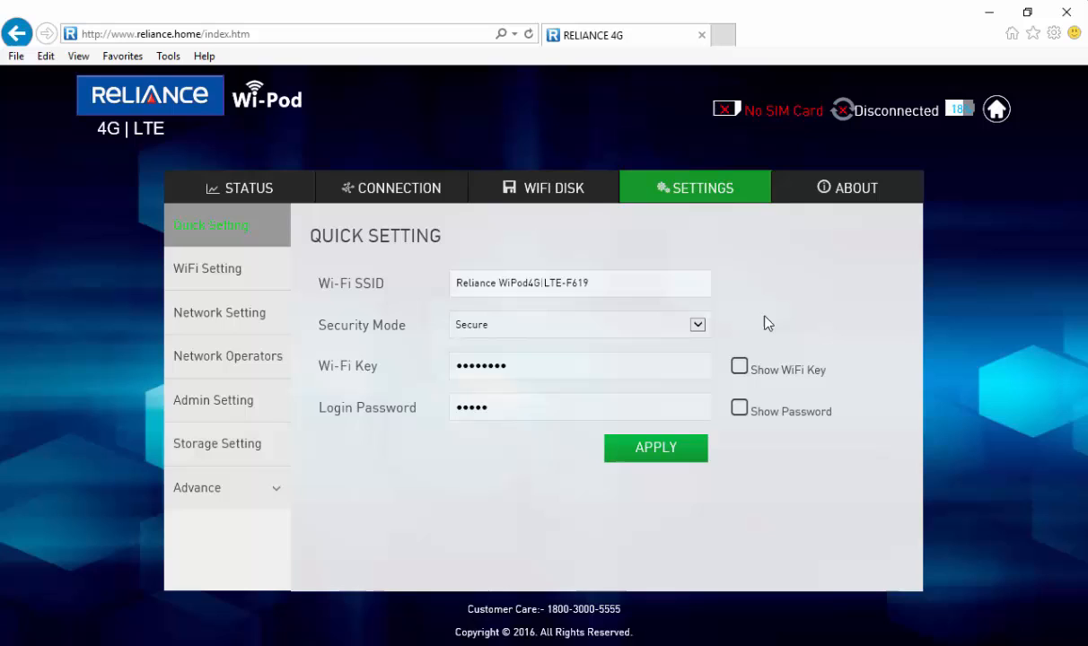
click(697, 324)
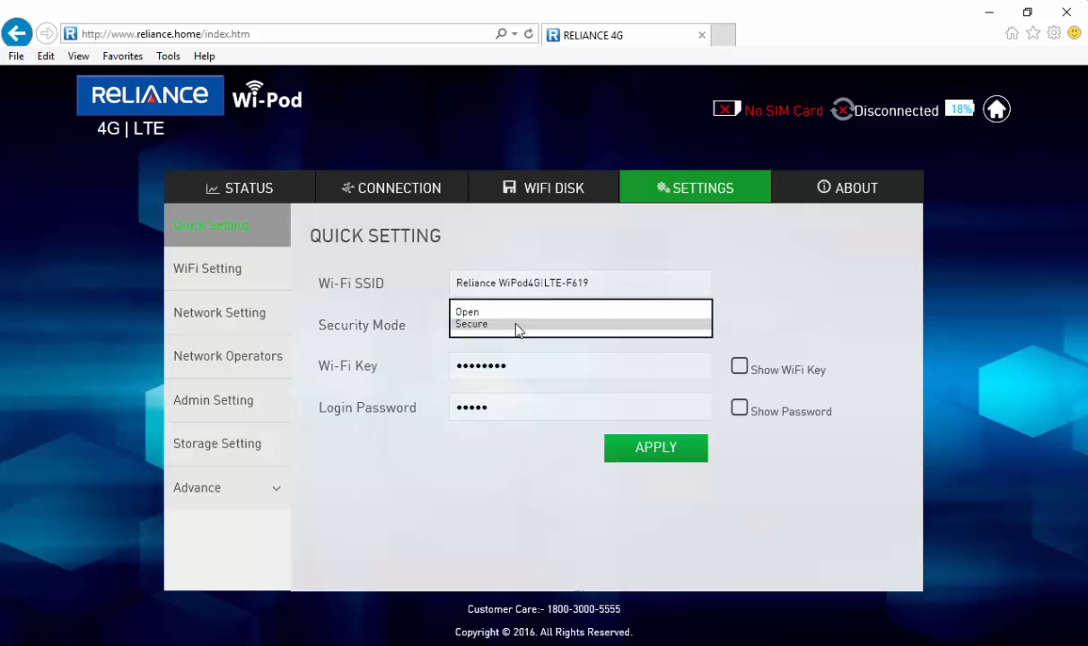
click(472, 324)
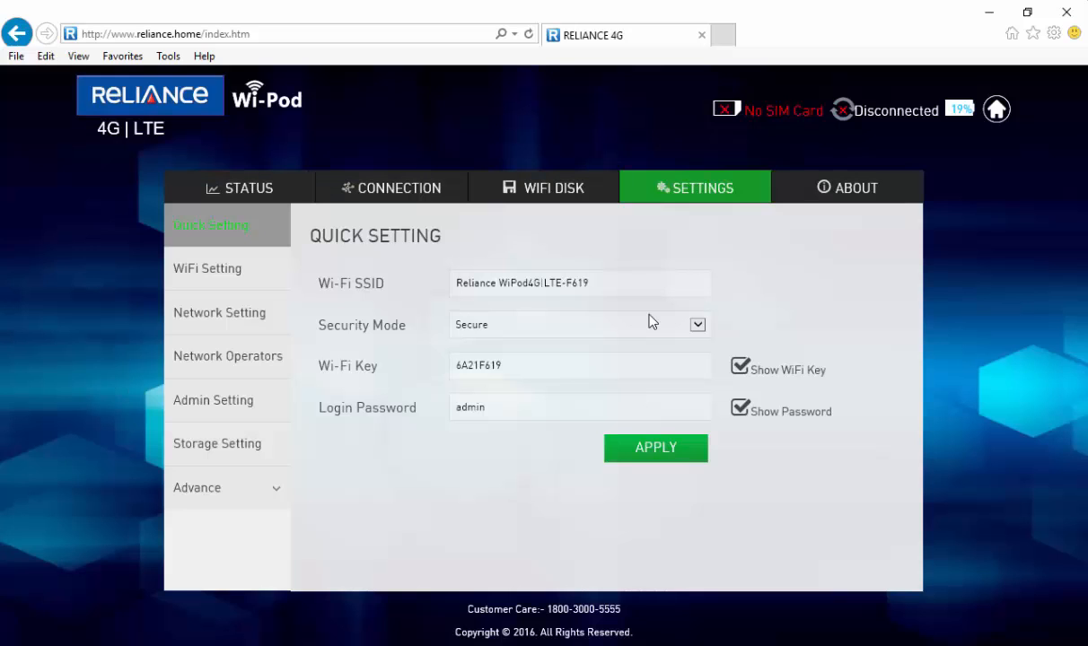
Step: Open WiFi Setting to view Auto channel, WPA-PSK/WPA2-PSK, AES-TKIP and 31 users
click(208, 268)
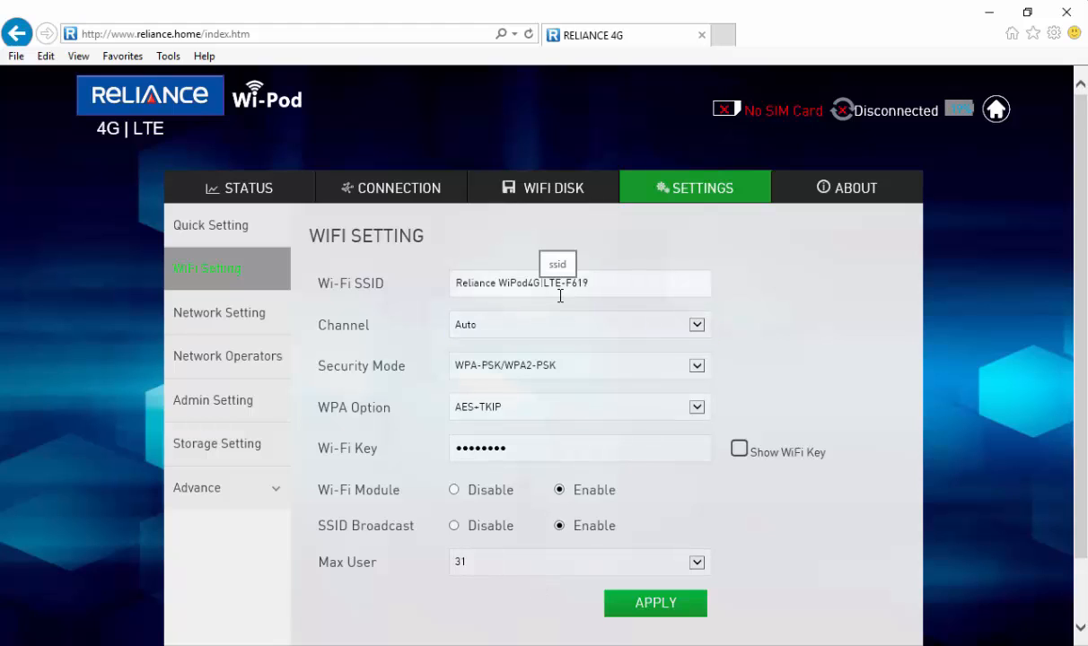
mouse_move(556, 310)
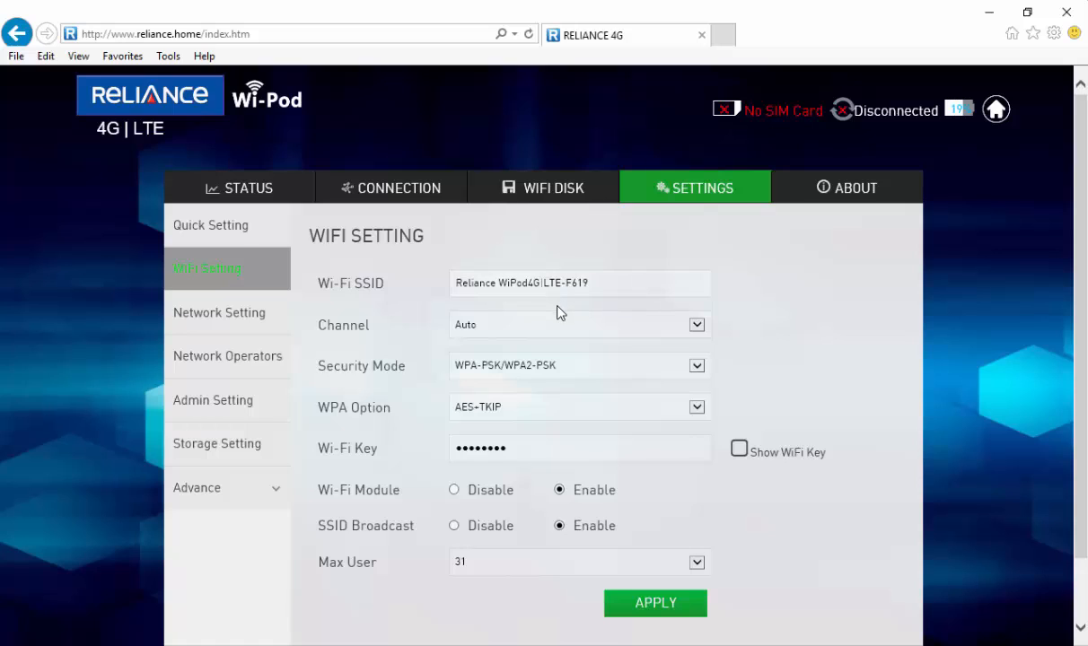
mouse_move(242, 330)
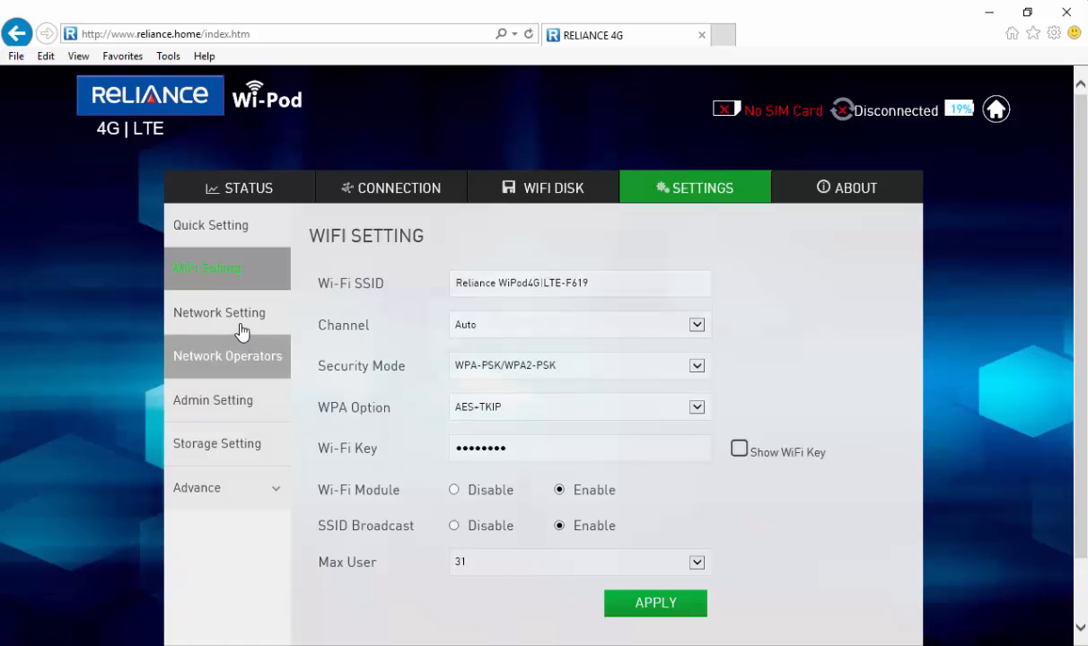
mouse_move(220, 312)
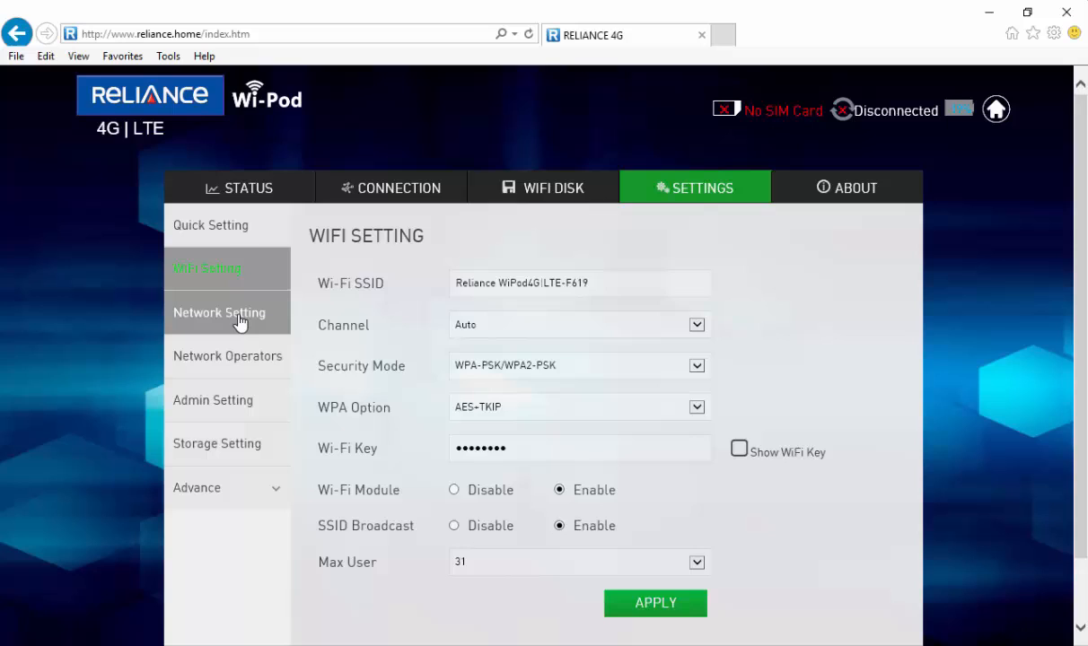
Step: View Network Setting's APN list (rcomnet profile), then go back to the dashboard
click(219, 312)
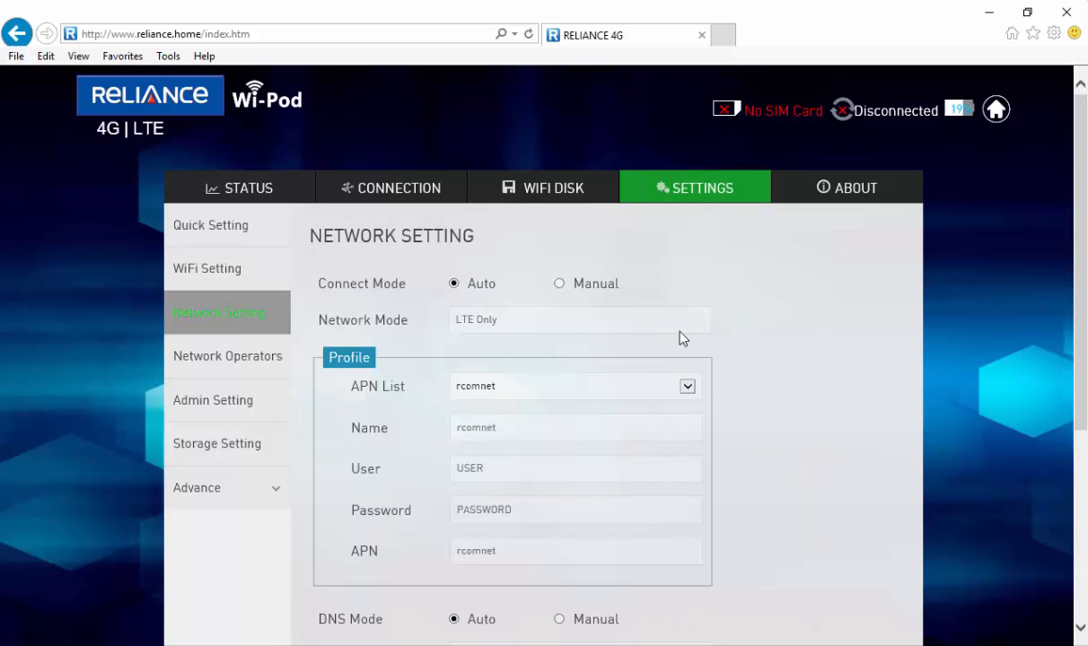
mouse_move(709, 451)
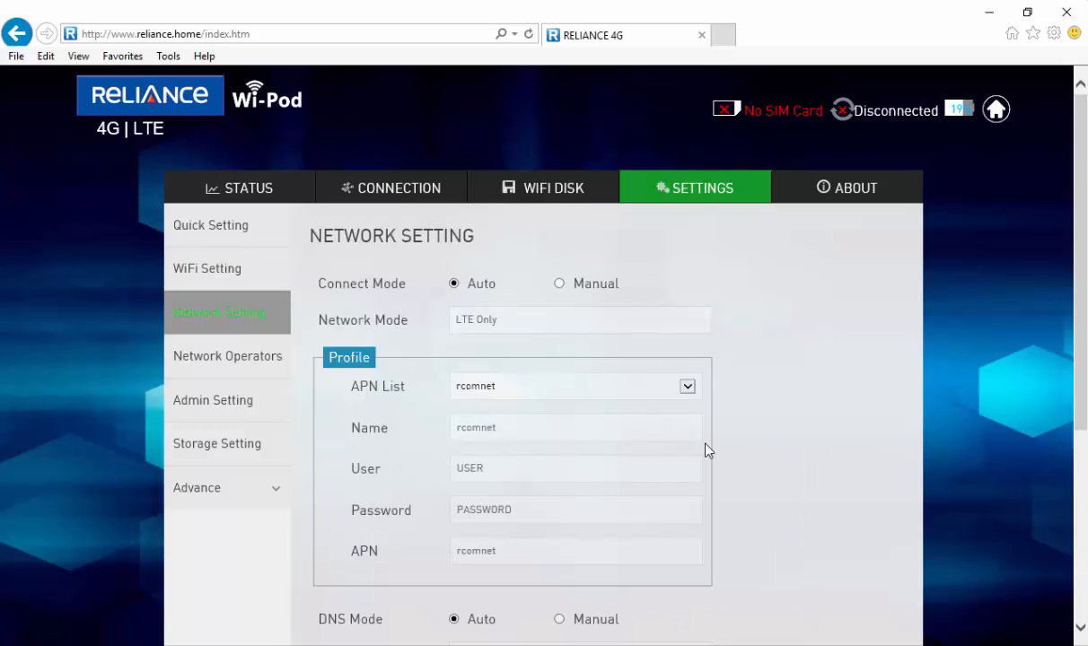
click(688, 386)
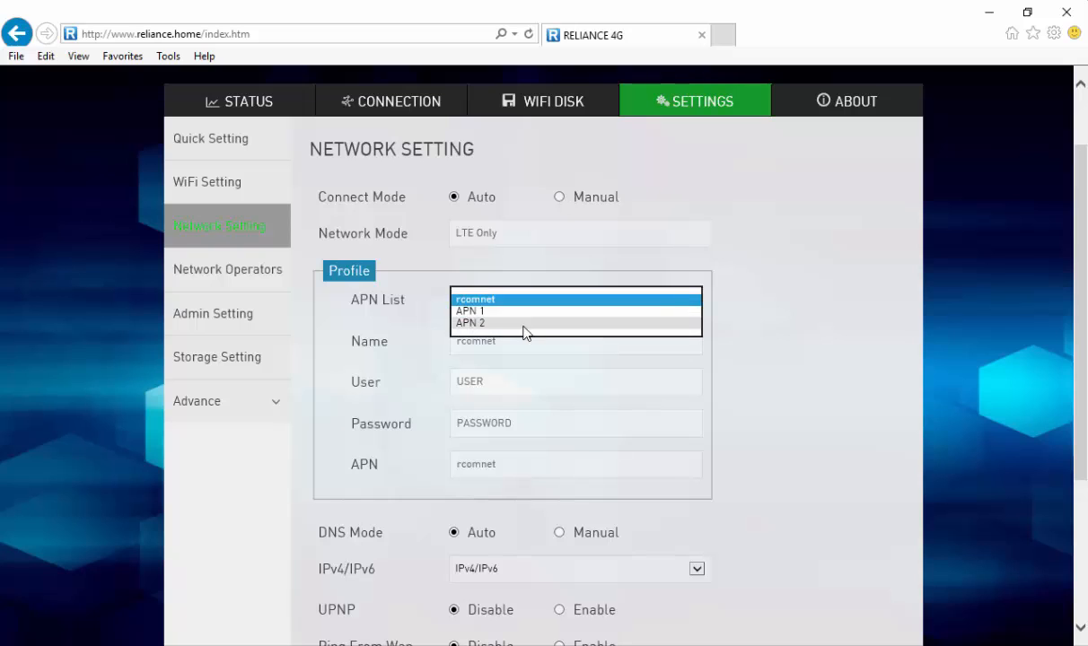
click(997, 108)
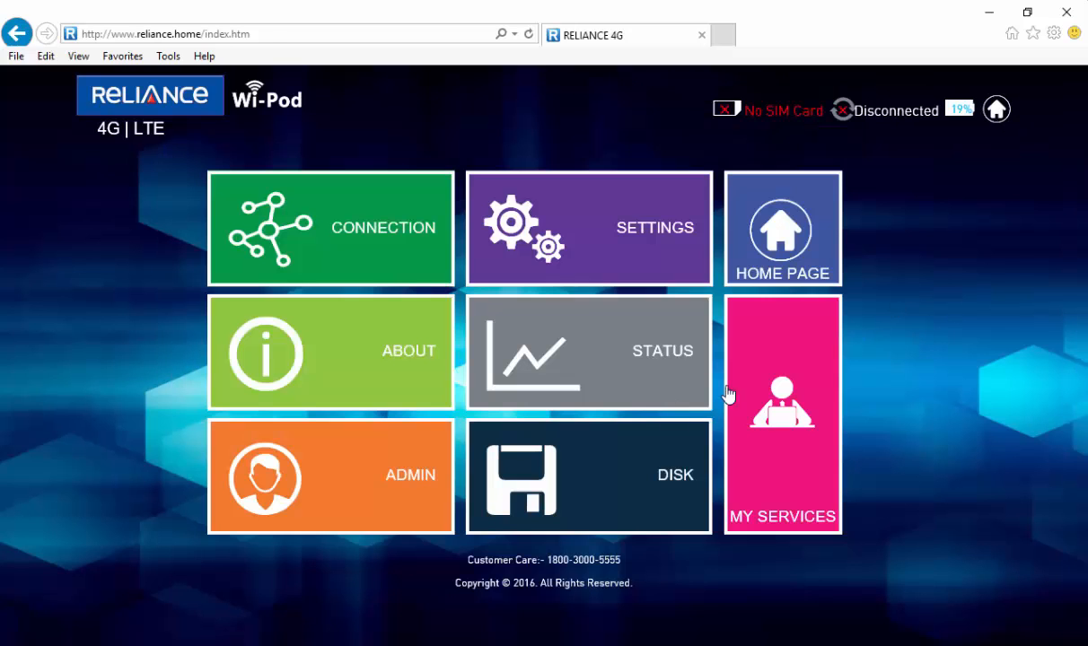
Step: Open About Device and select the hardware version and another device value
click(331, 351)
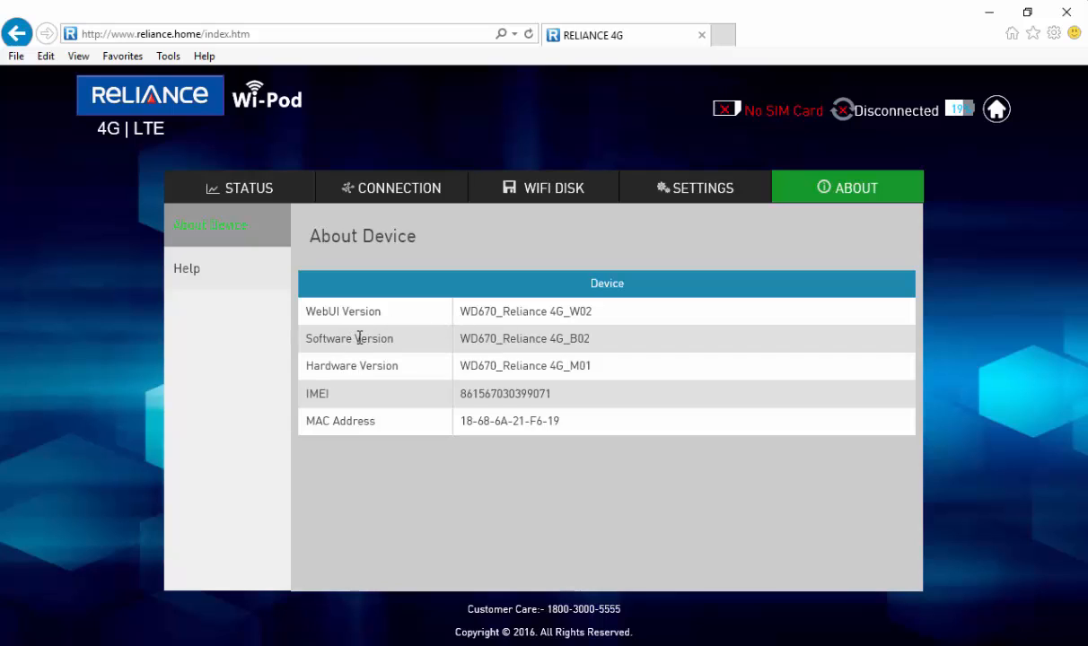
double_click(525, 311)
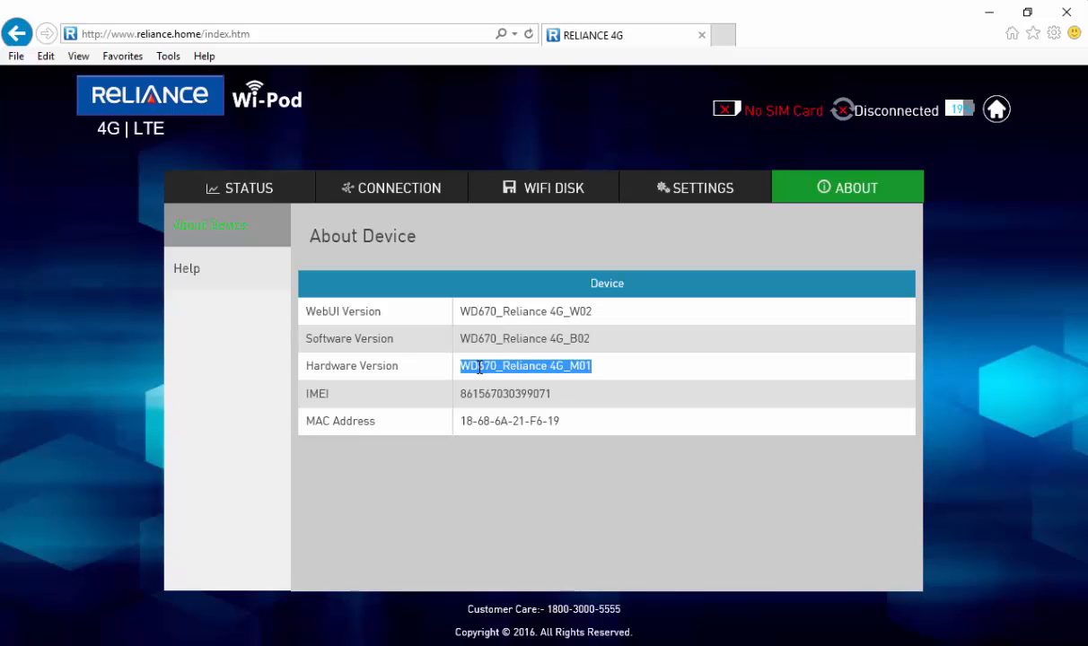
double_click(505, 393)
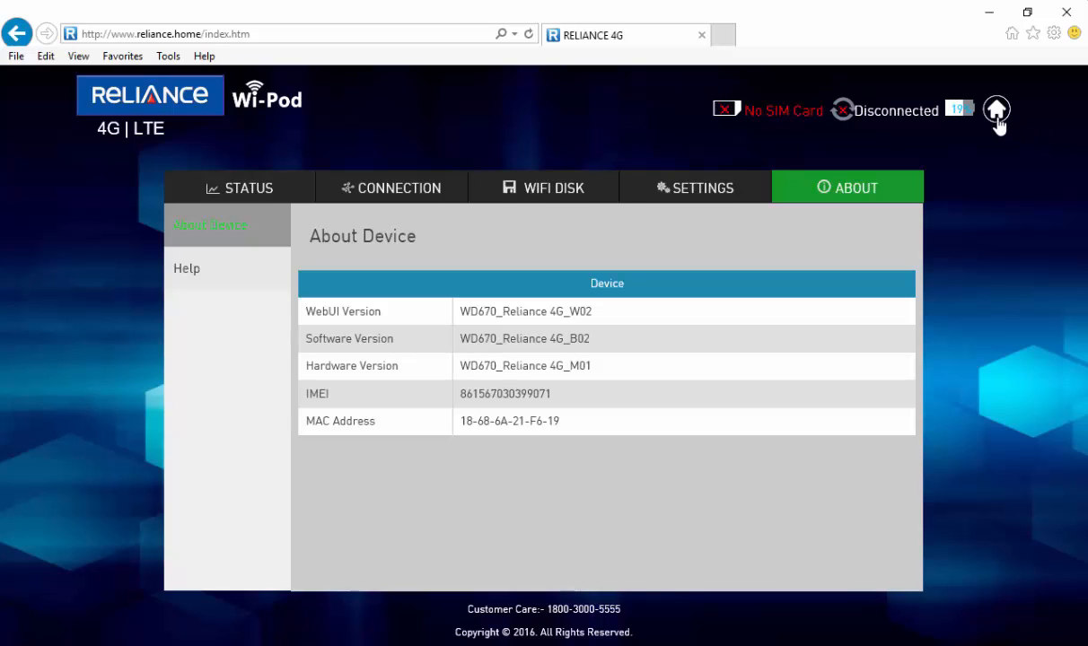
Step: Return from About Device to the home dashboard via the home icon
click(996, 109)
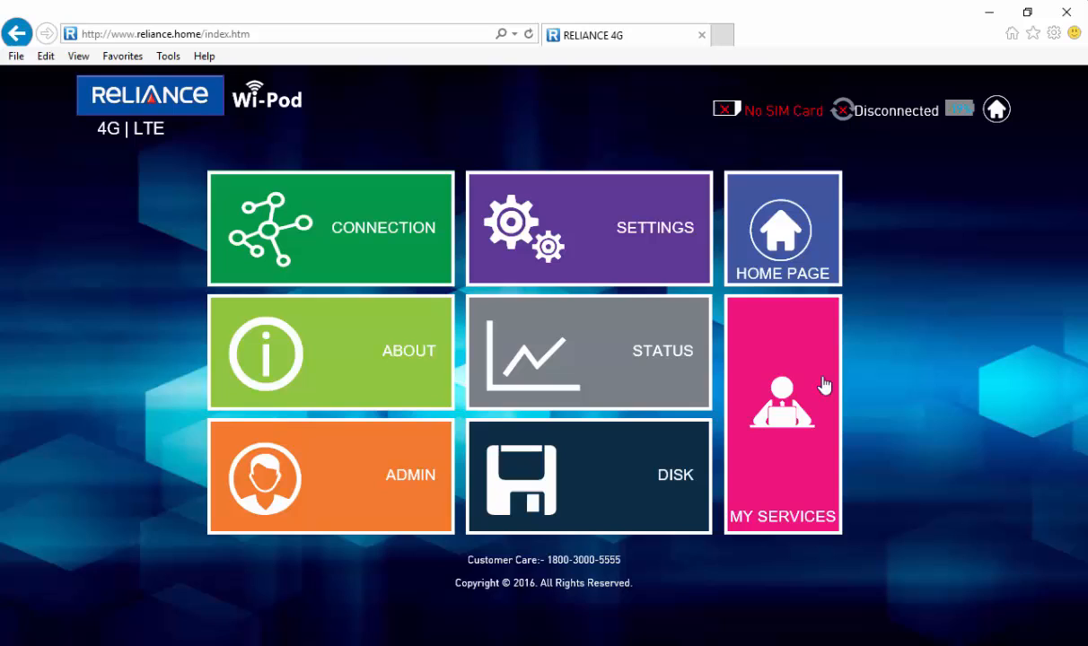
mouse_move(1012, 368)
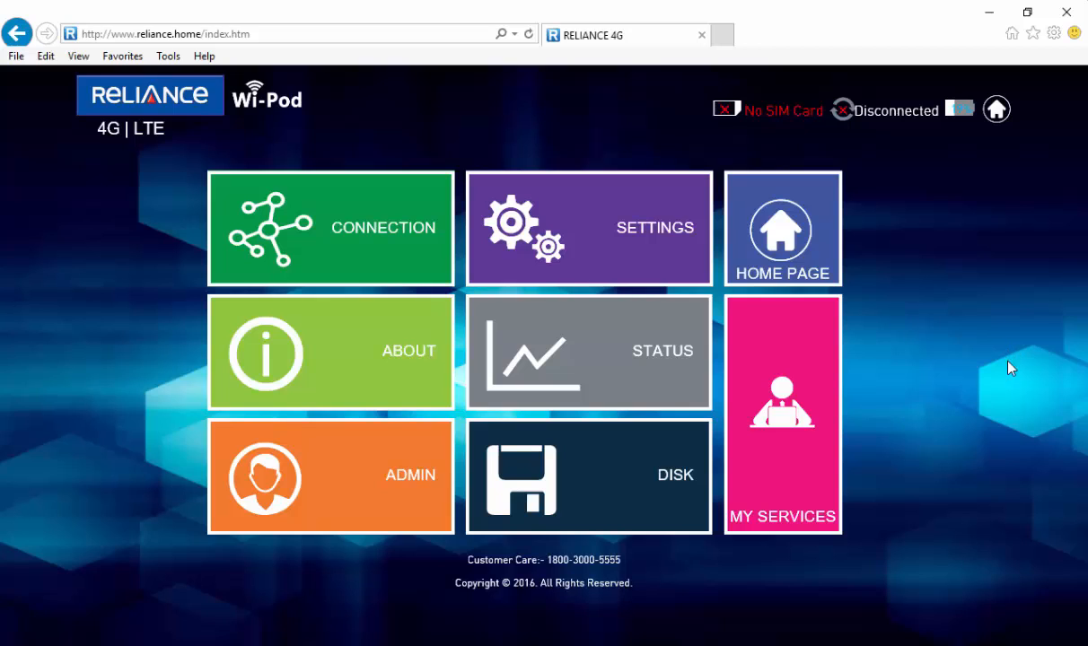
mouse_move(1006, 402)
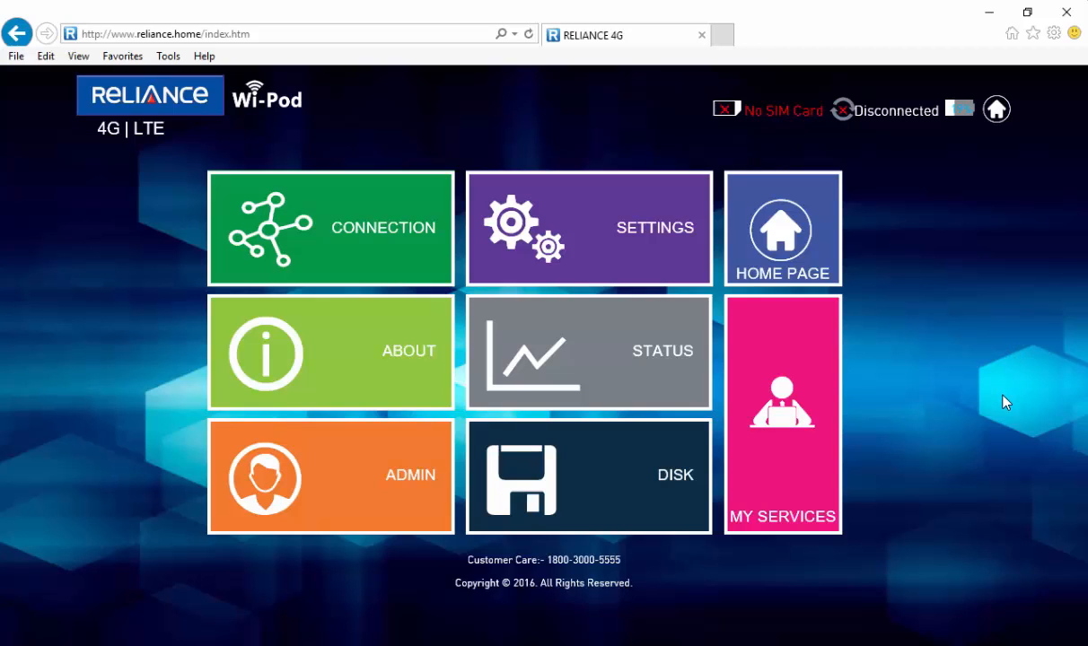